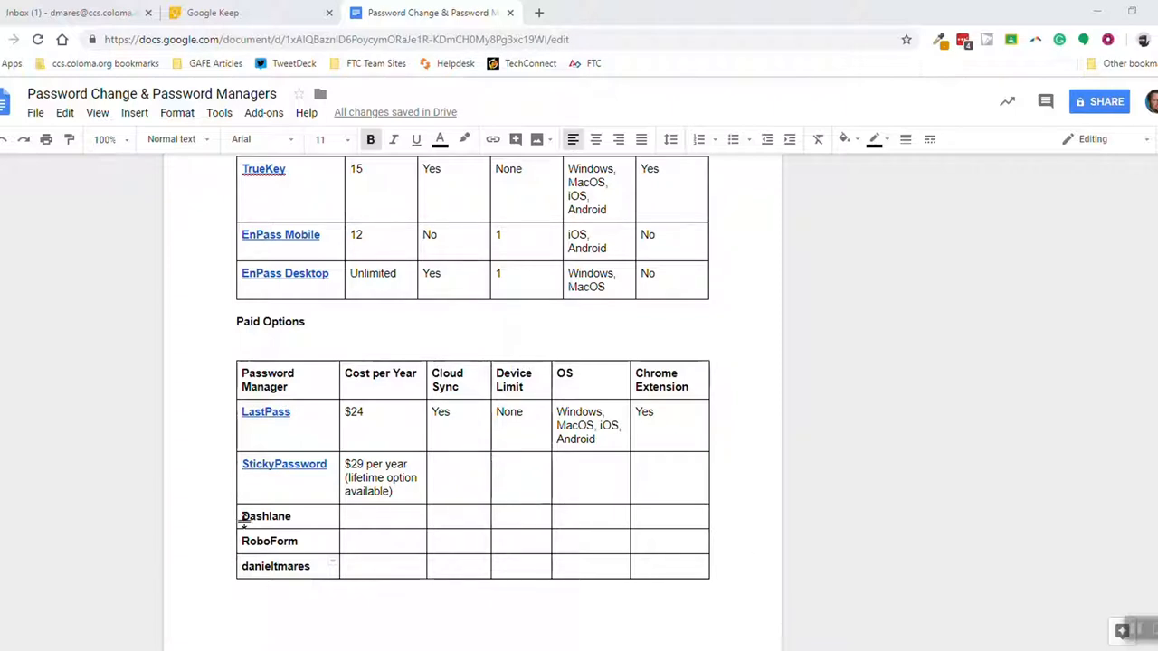
- Hyperlink the selected word Dashlane to the suggested dashlane.com address
double_click(266, 516)
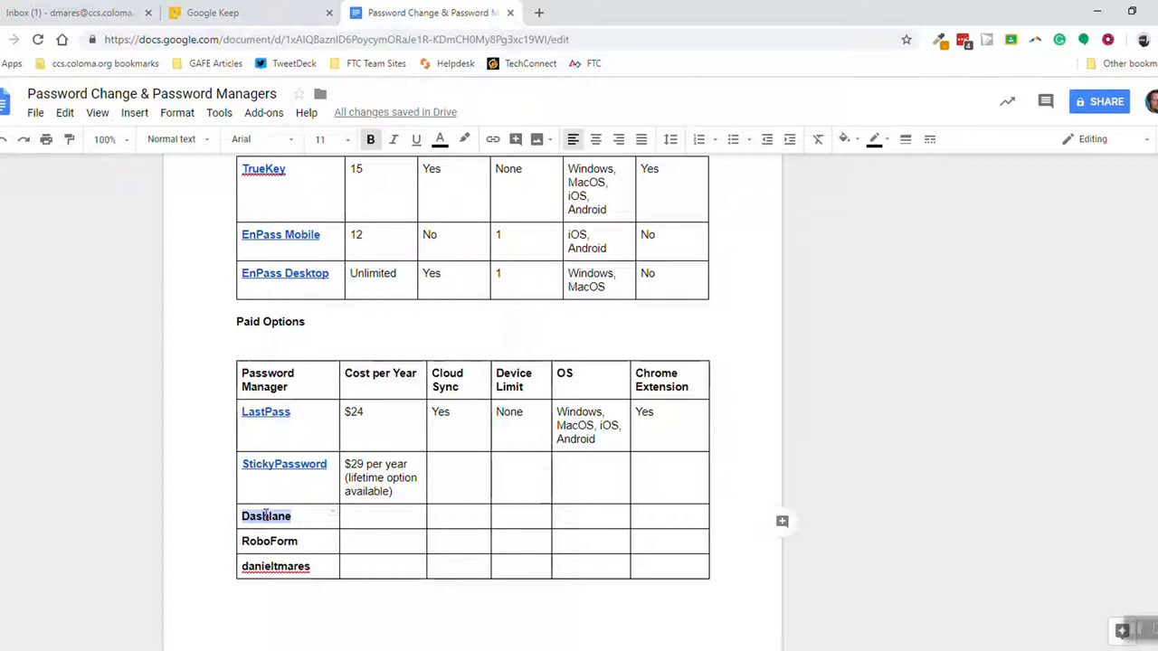
mouse_move(466, 139)
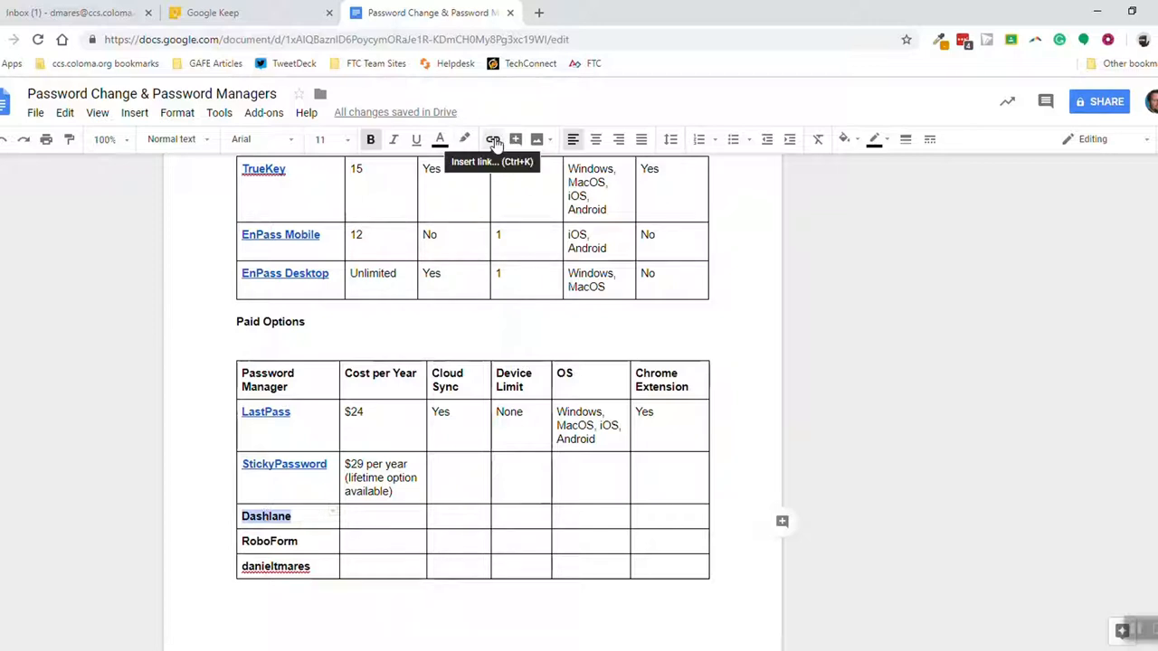
click(491, 140)
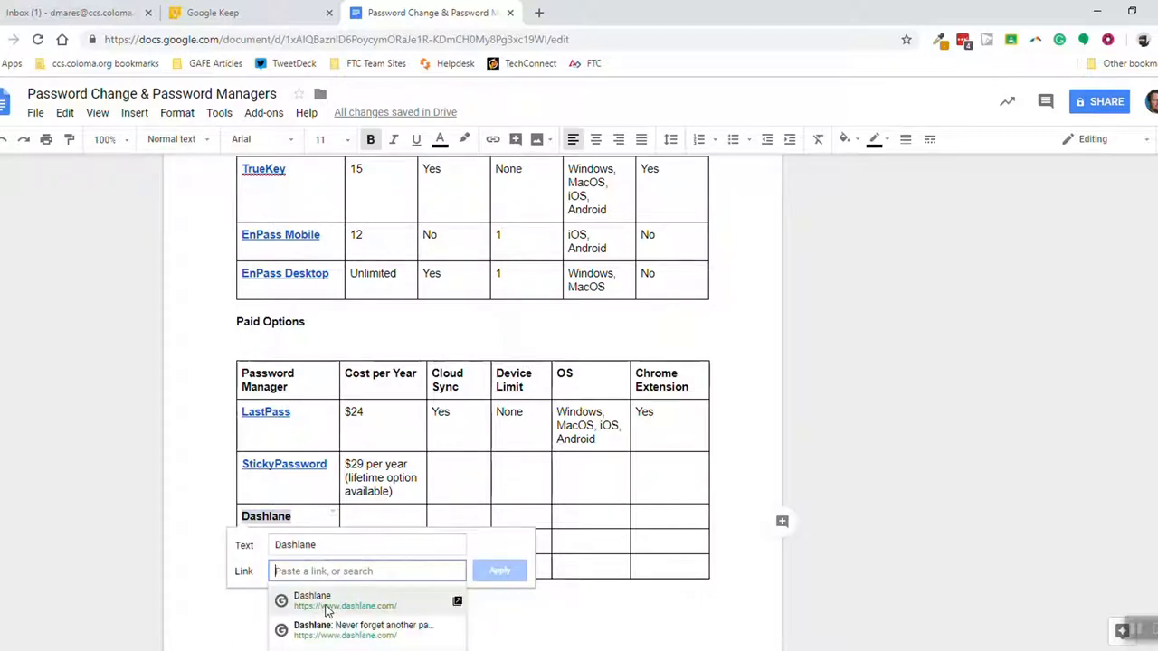
scroll(down, 3)
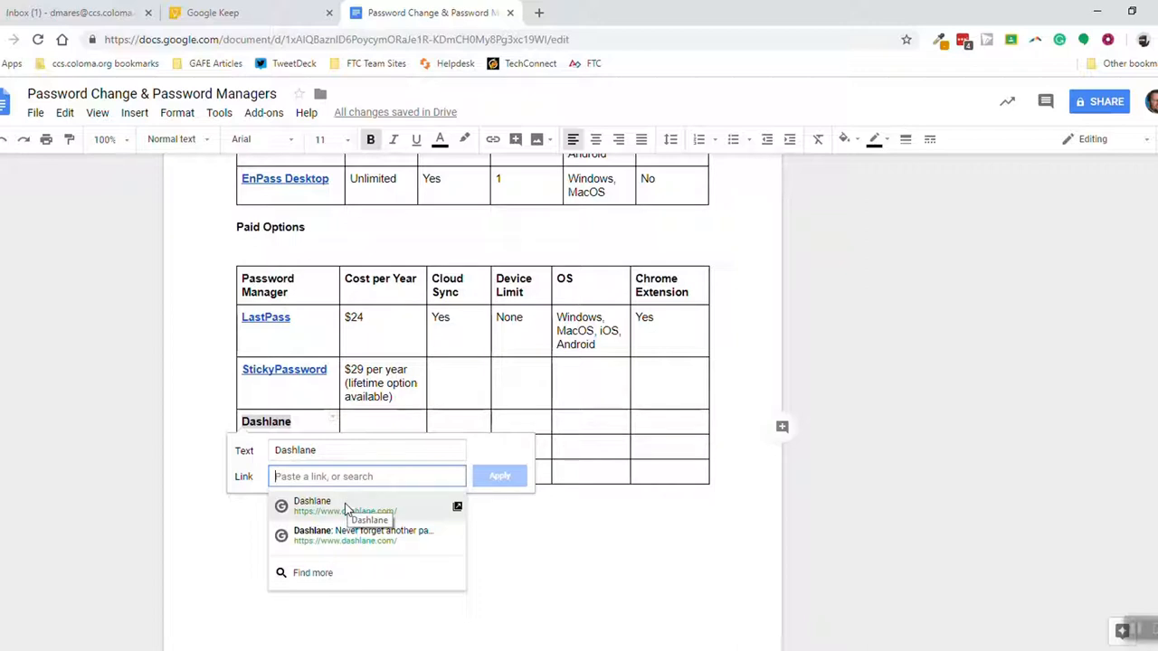
click(312, 505)
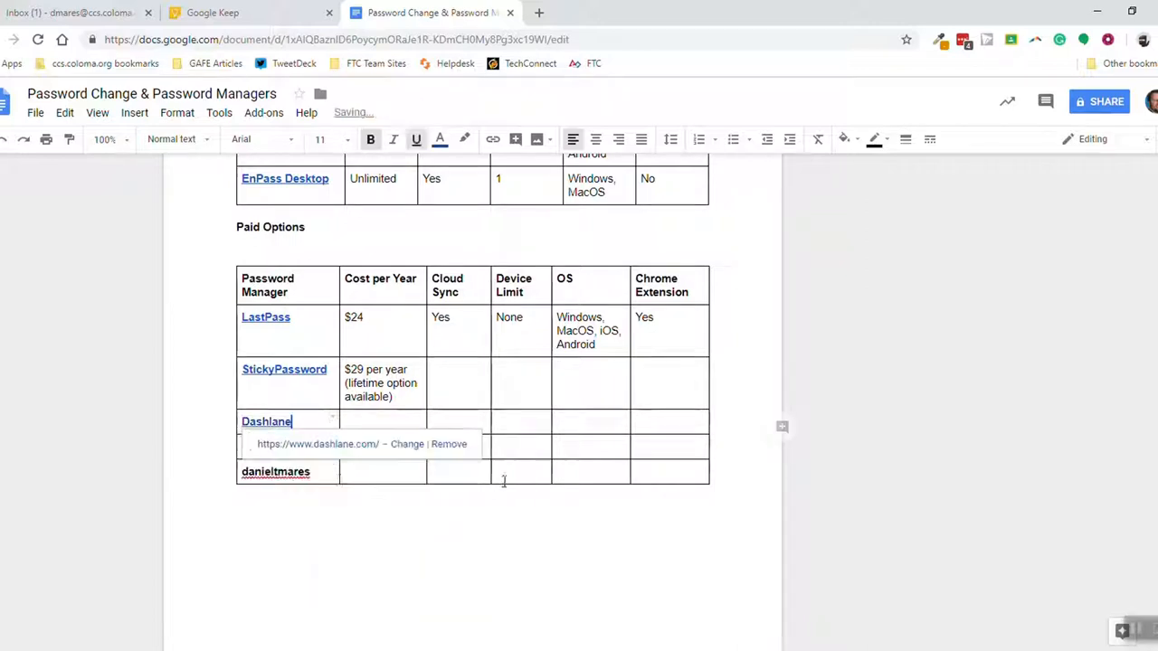
- Hyperlink RoboForm to the suggested roboform.com address and apply it
text(RoboForm)
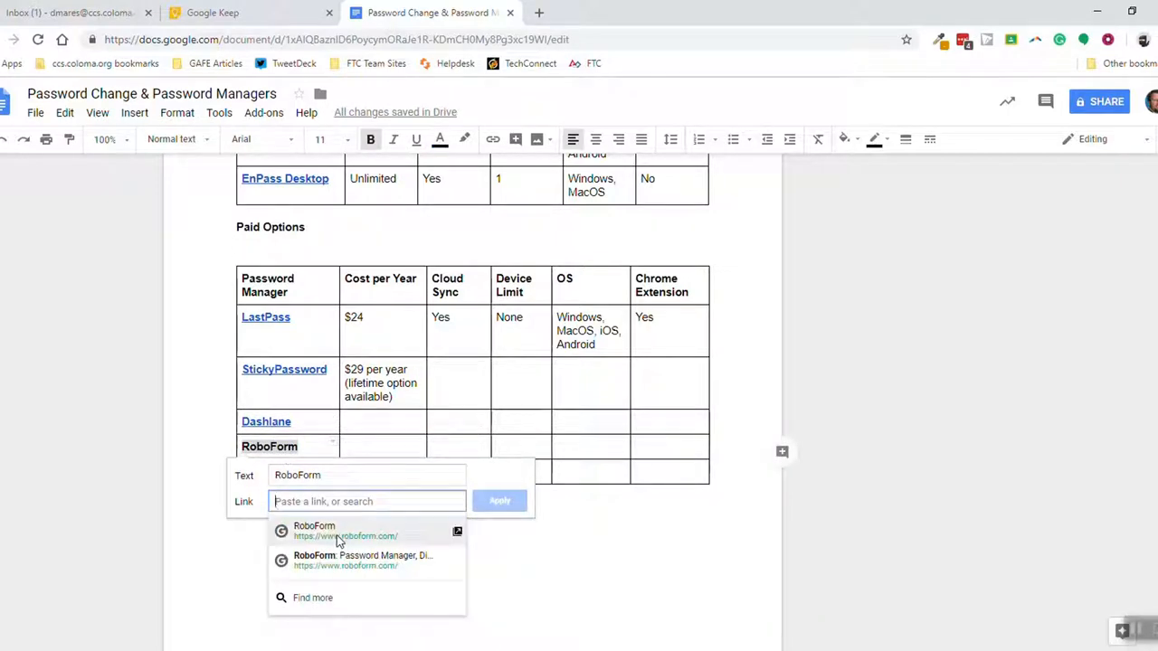
click(313, 531)
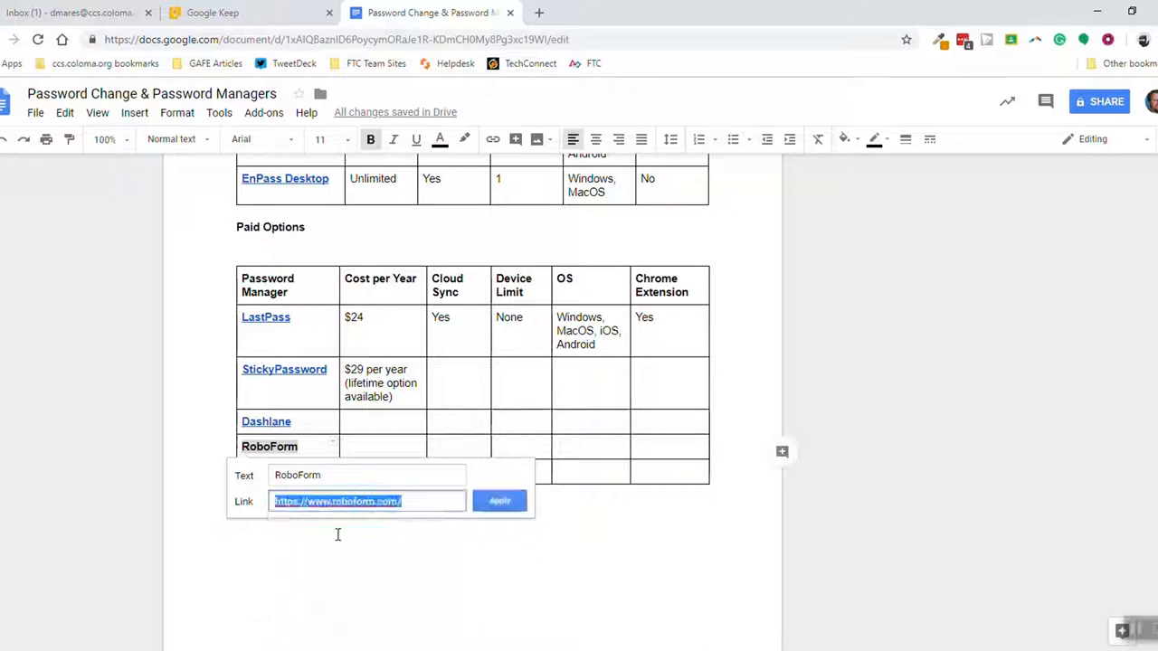
click(499, 500)
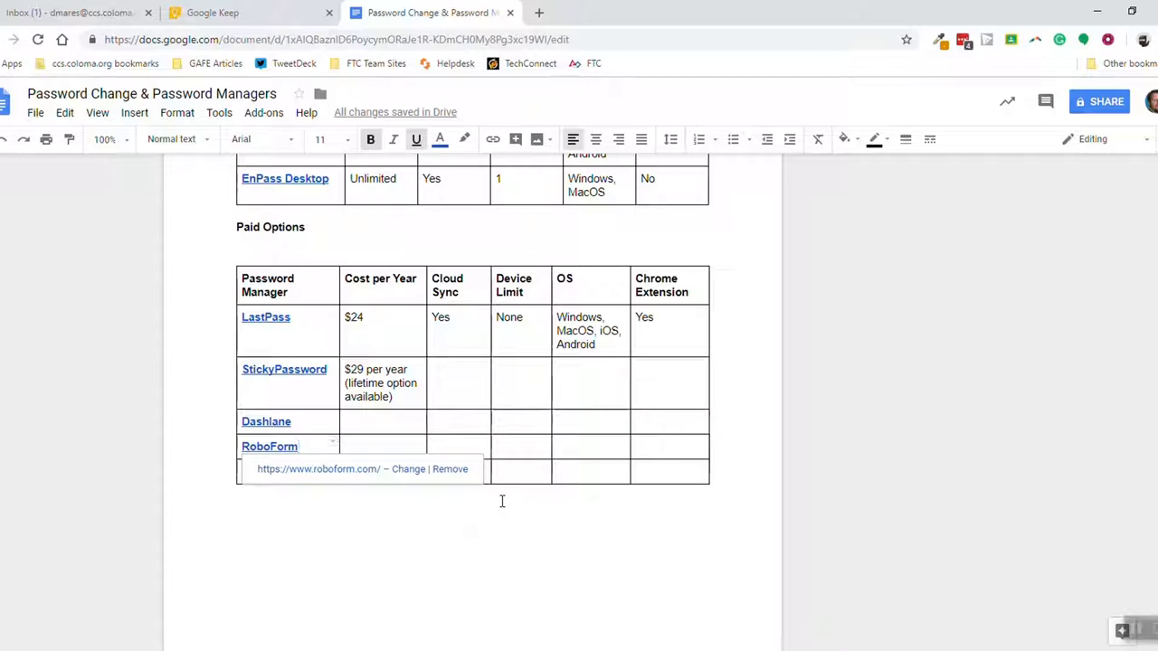
mouse_move(810, 188)
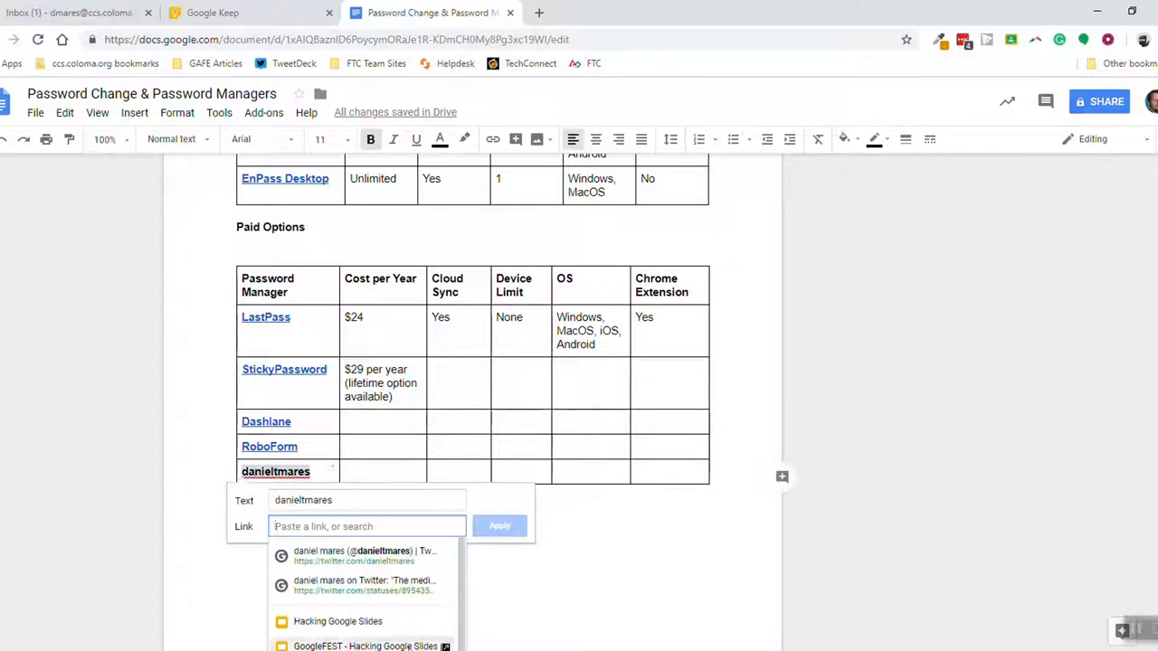
- Hyperlink the last table name to its suggested Twitter profile and apply it
click(365, 555)
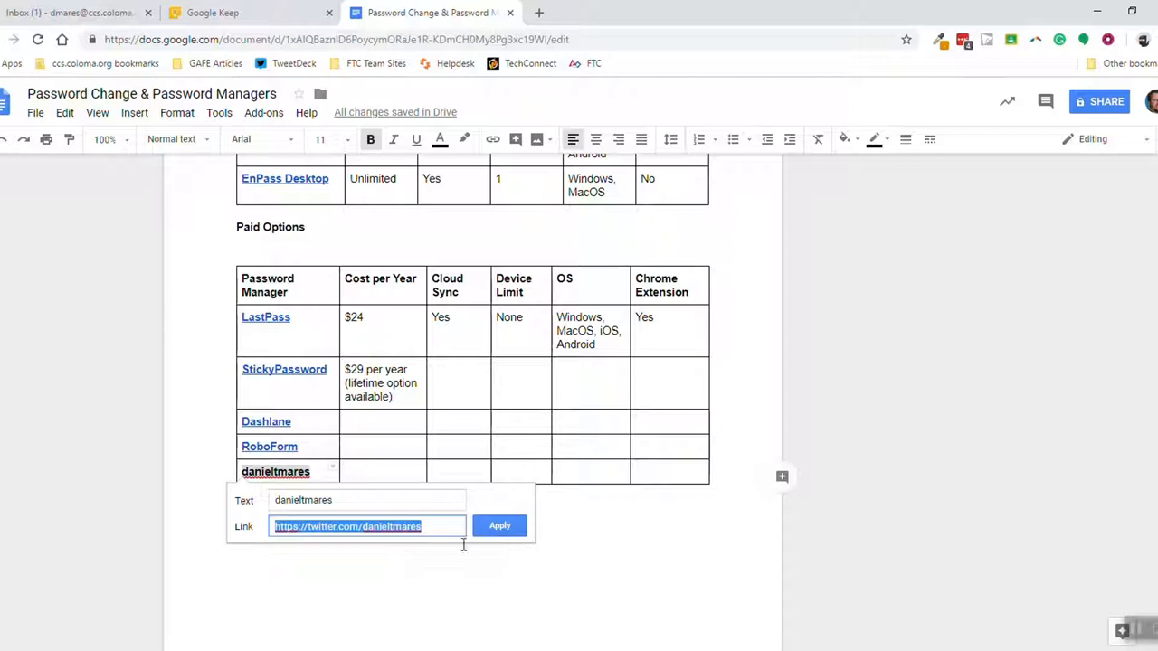
click(499, 525)
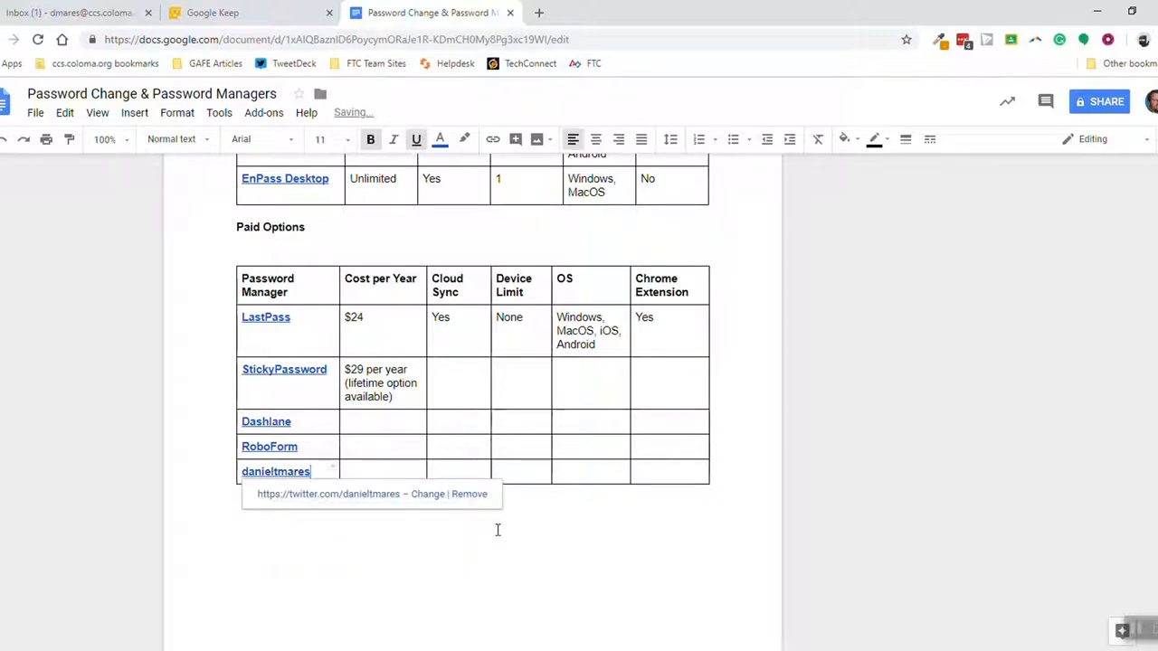